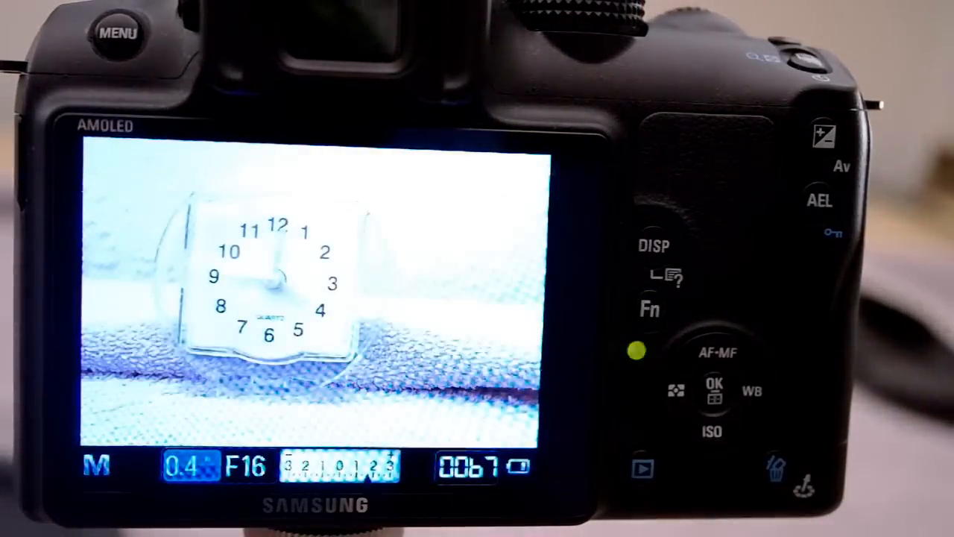
Step: Capture the clock at 0.4 s and F16, then review the shot with its histogram
{"action": "left_click", "coordinate": [652, 245]}
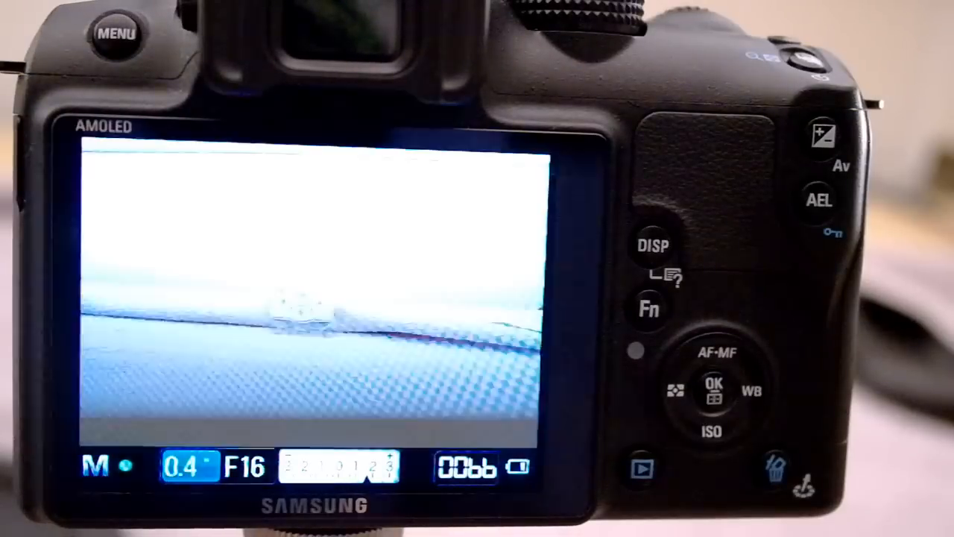
{"action": "left_click", "coordinate": [653, 246]}
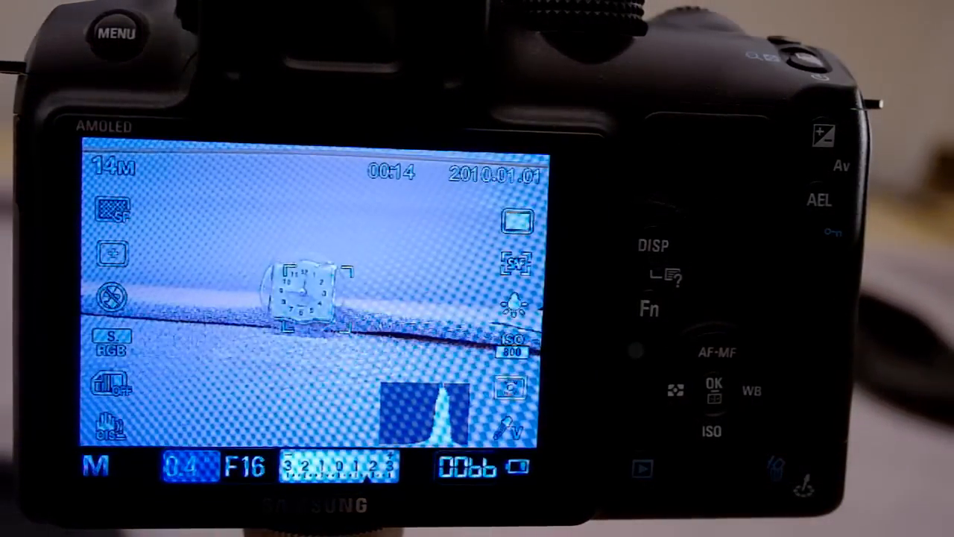